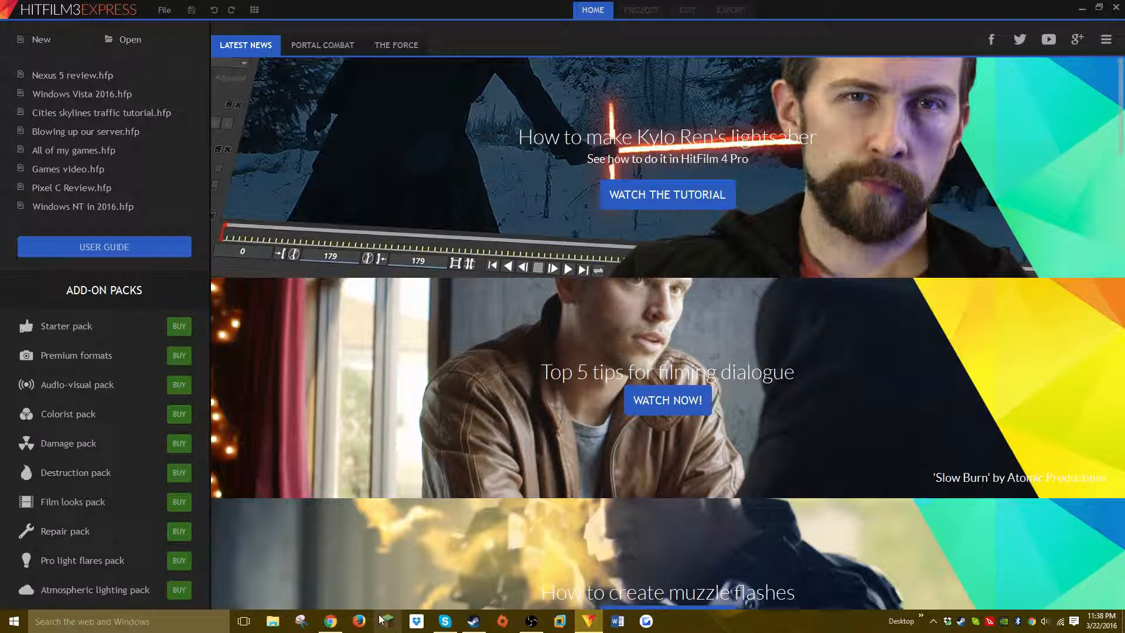
- Switch to Chrome to view the HitFilm 3 Express download page at hitfilm.com/express
click(330, 621)
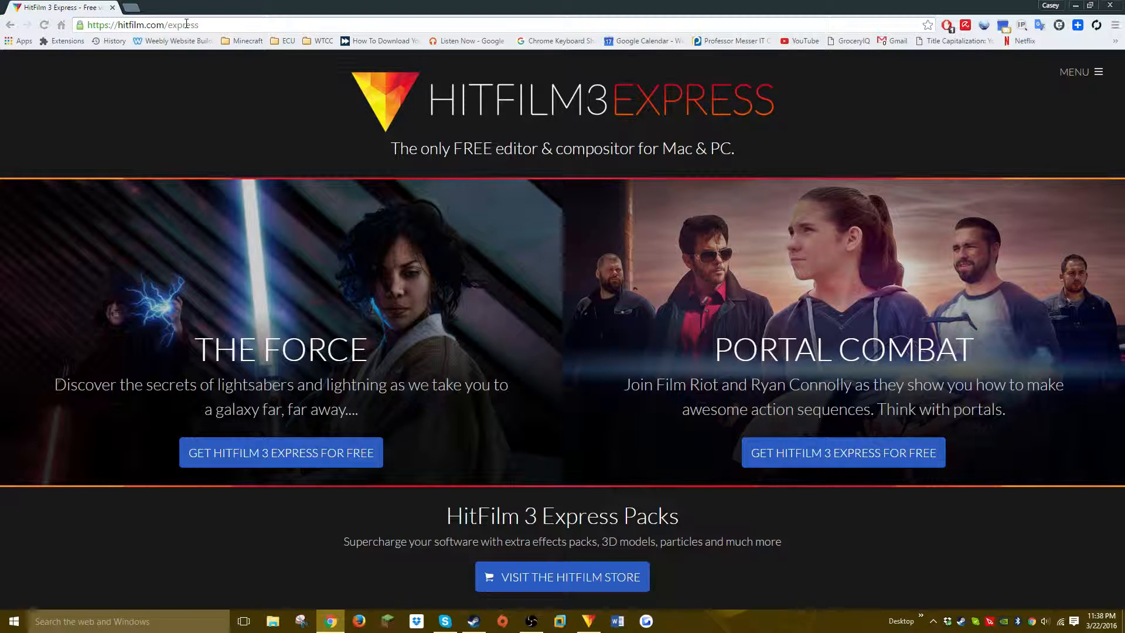
mouse_move(317, 138)
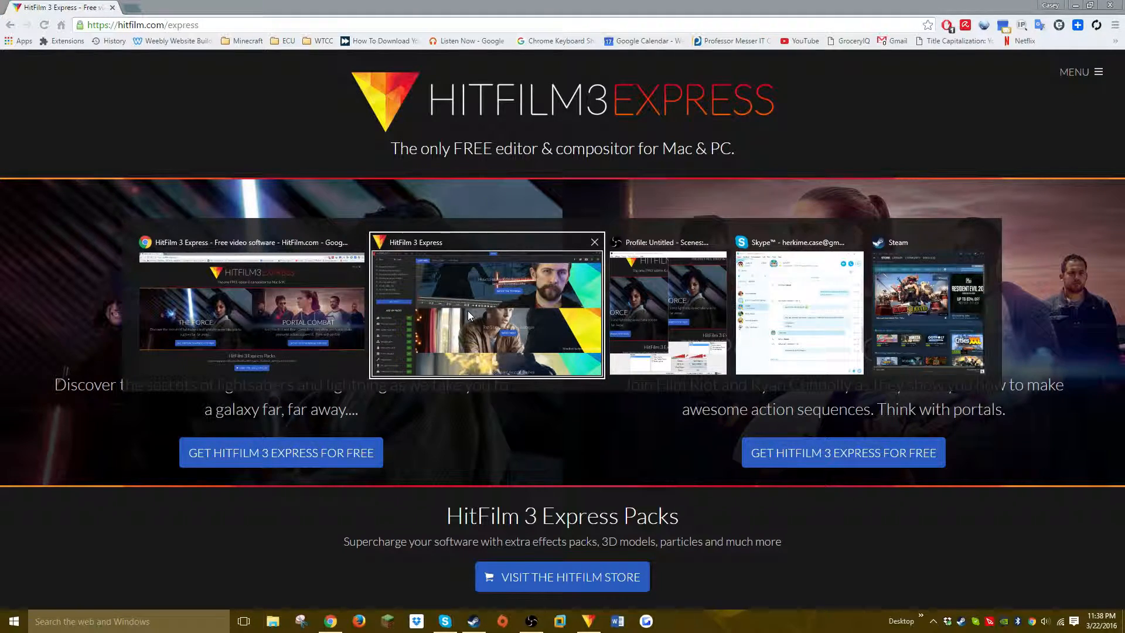
- Bring HitFilm 3 Express back to its home screen of recent projects
click(485, 305)
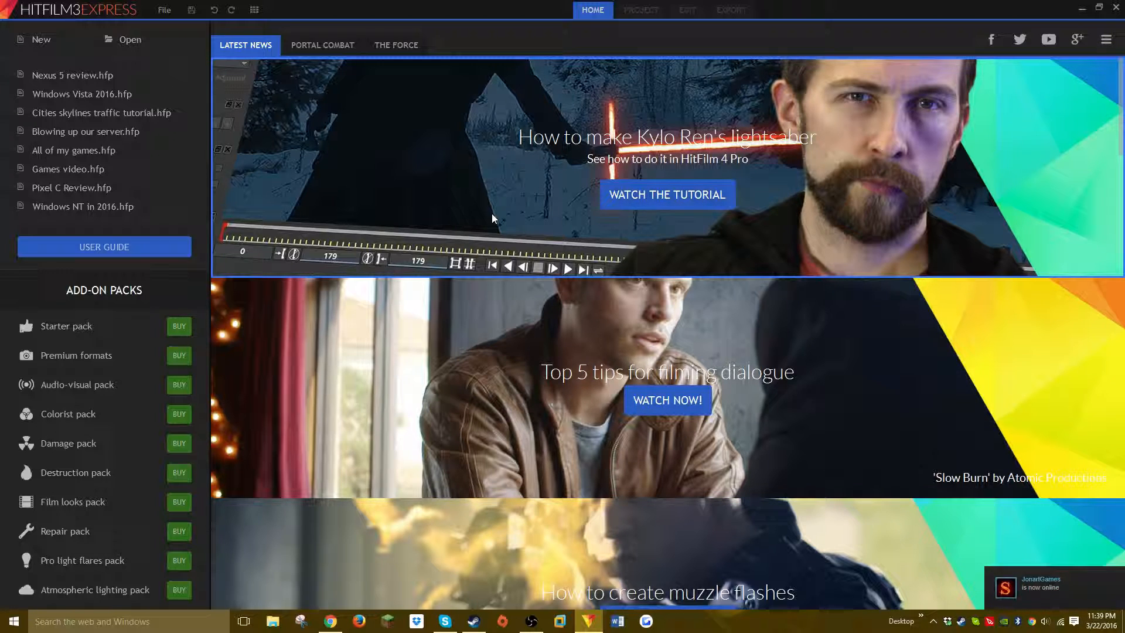
mouse_move(279, 189)
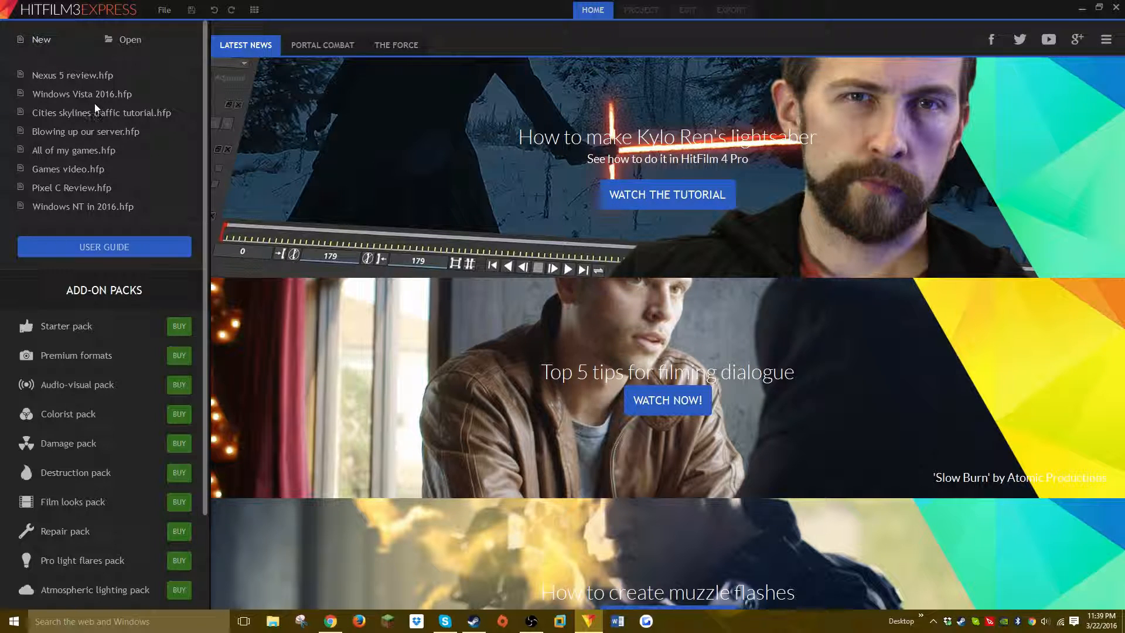
mouse_move(93, 99)
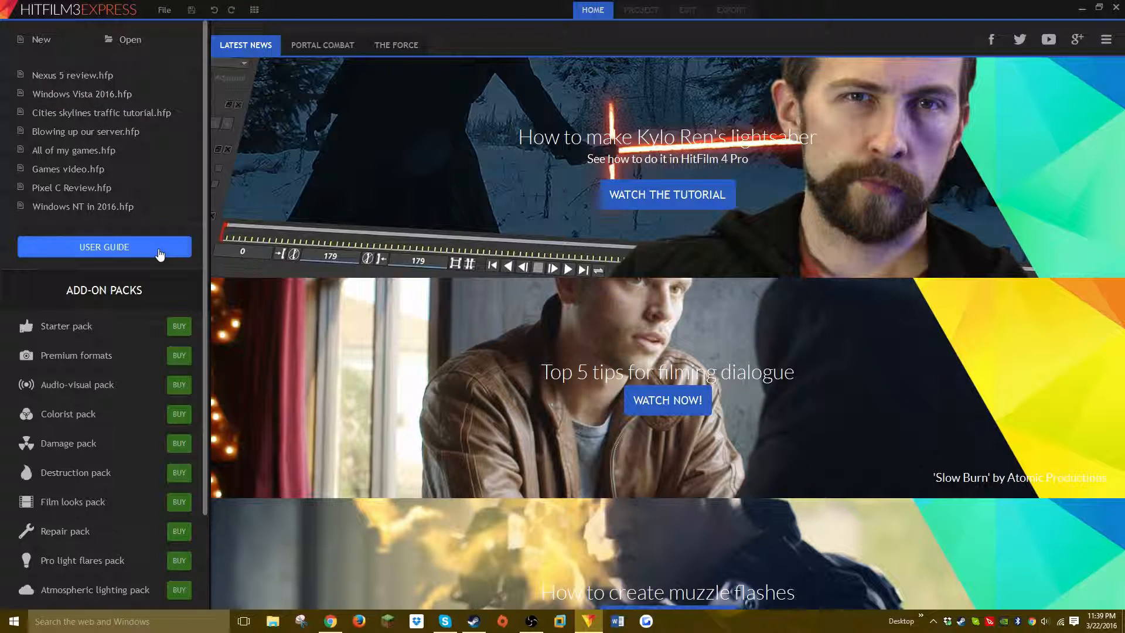
mouse_move(90, 99)
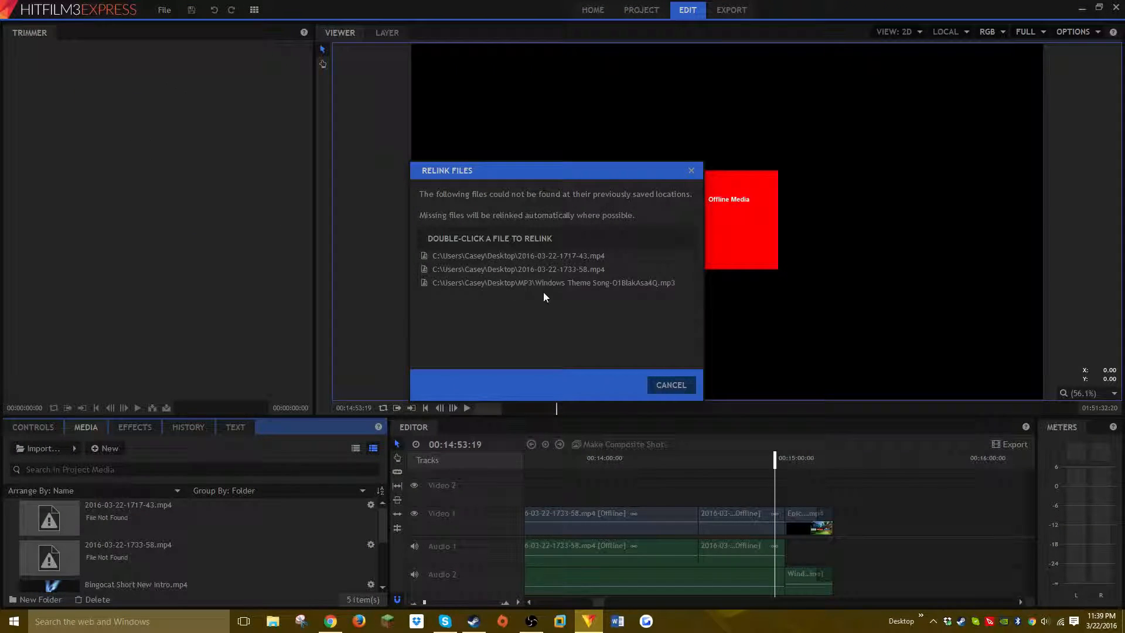
- Cancel the Relink Files prompt and scroll the timeline back to the intro clip
click(670, 385)
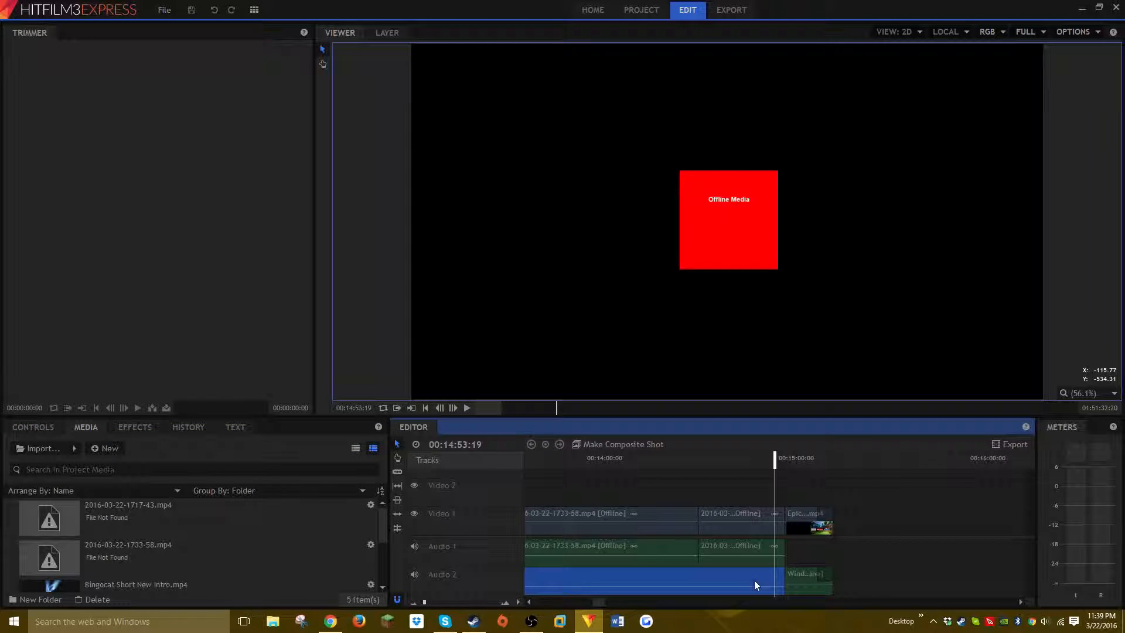
scroll(left, 3)
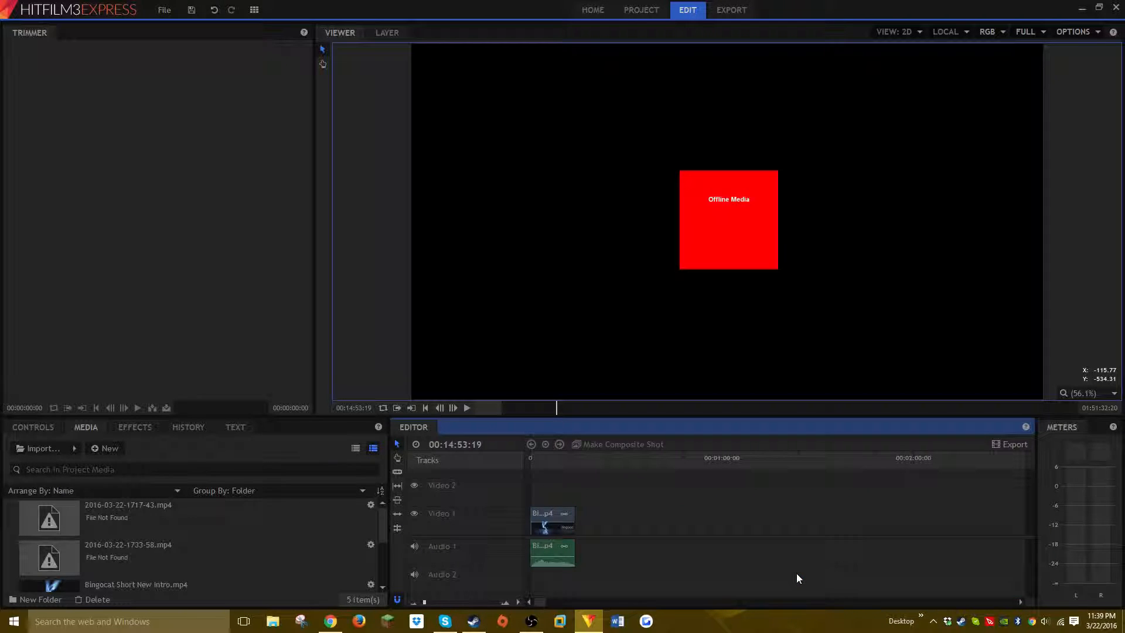
mouse_move(534, 465)
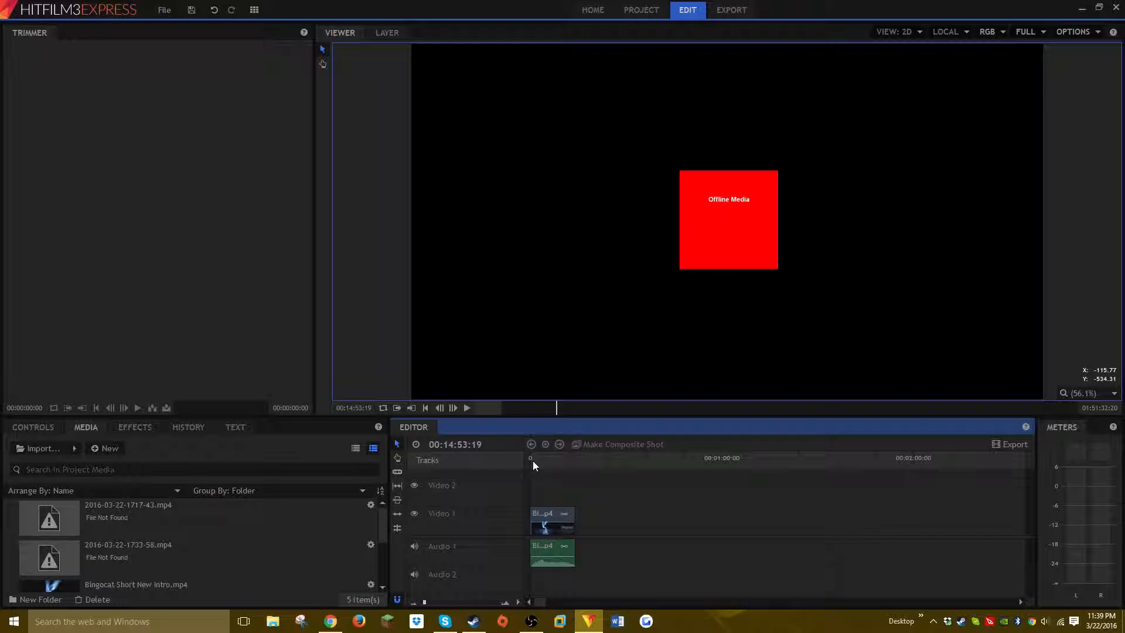
mouse_move(549, 468)
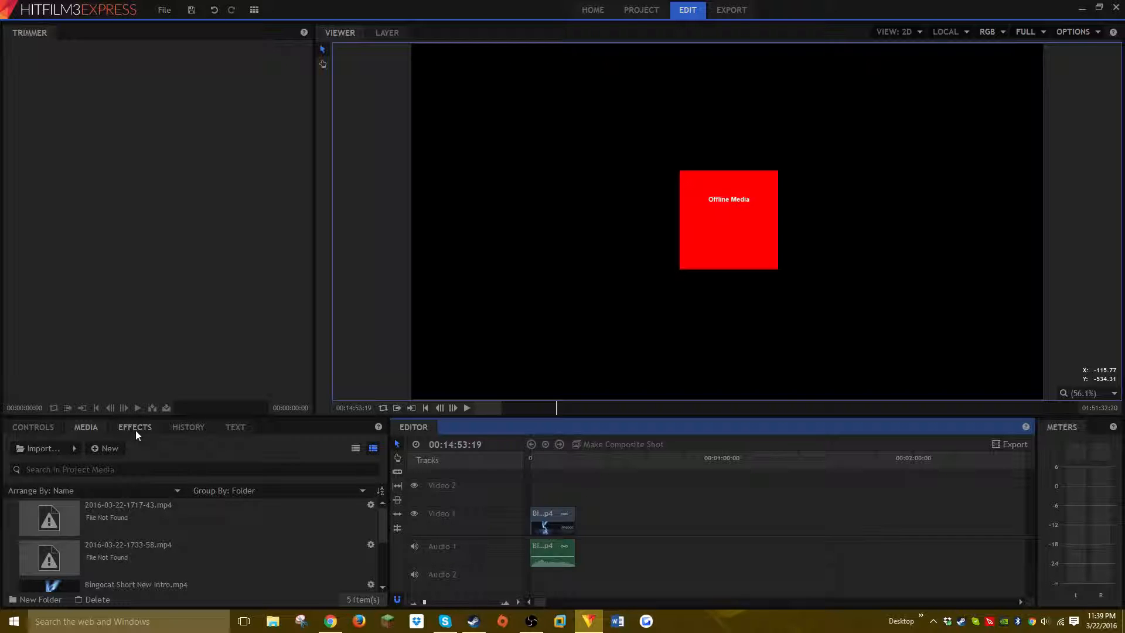
- Browse the Audio and Blurs effect categories, then close the preset import window
click(134, 427)
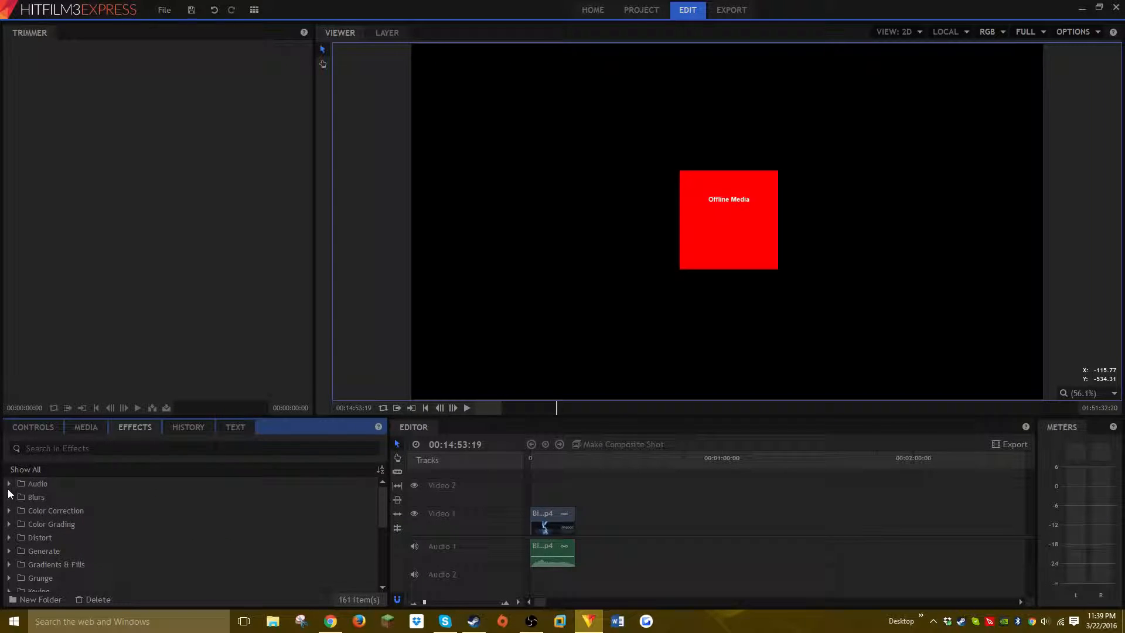
click(7, 483)
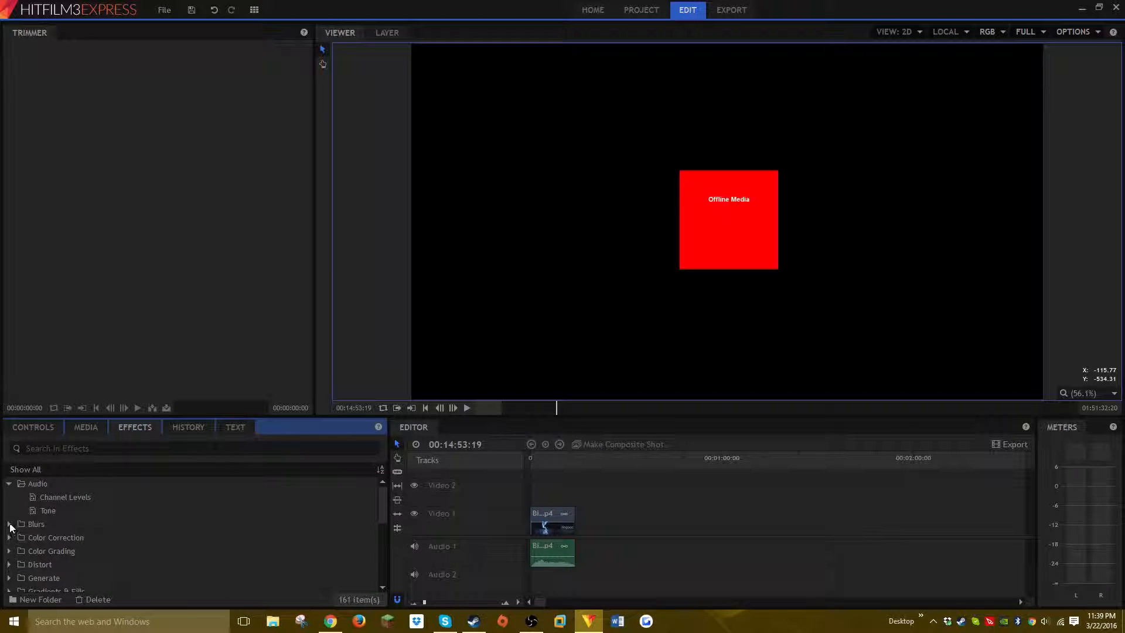
click(10, 524)
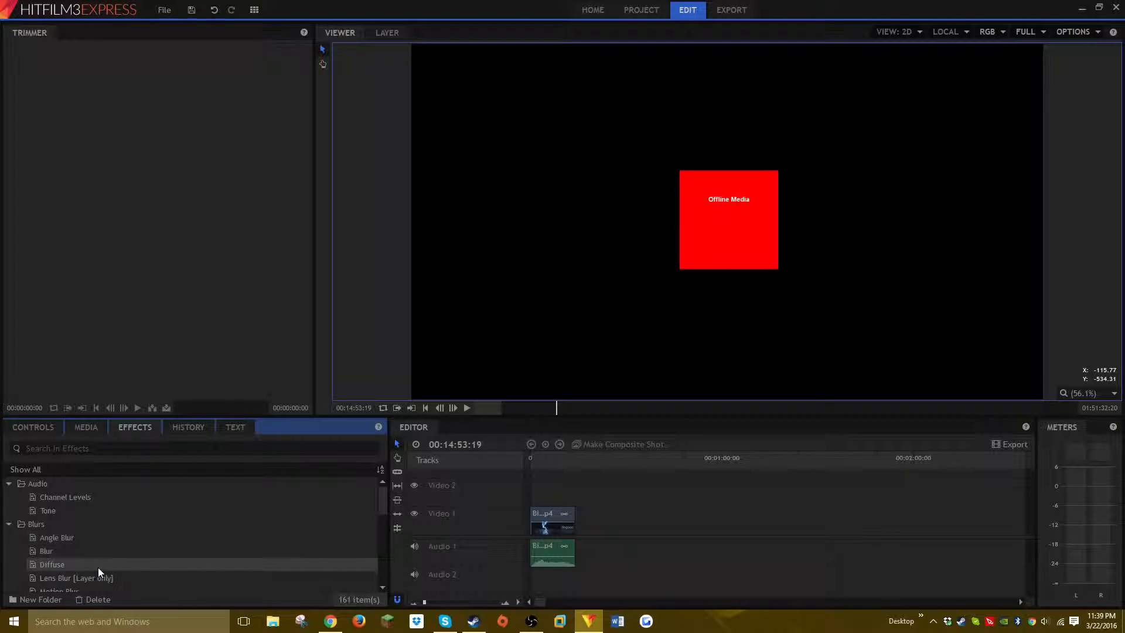
scroll(down, 3)
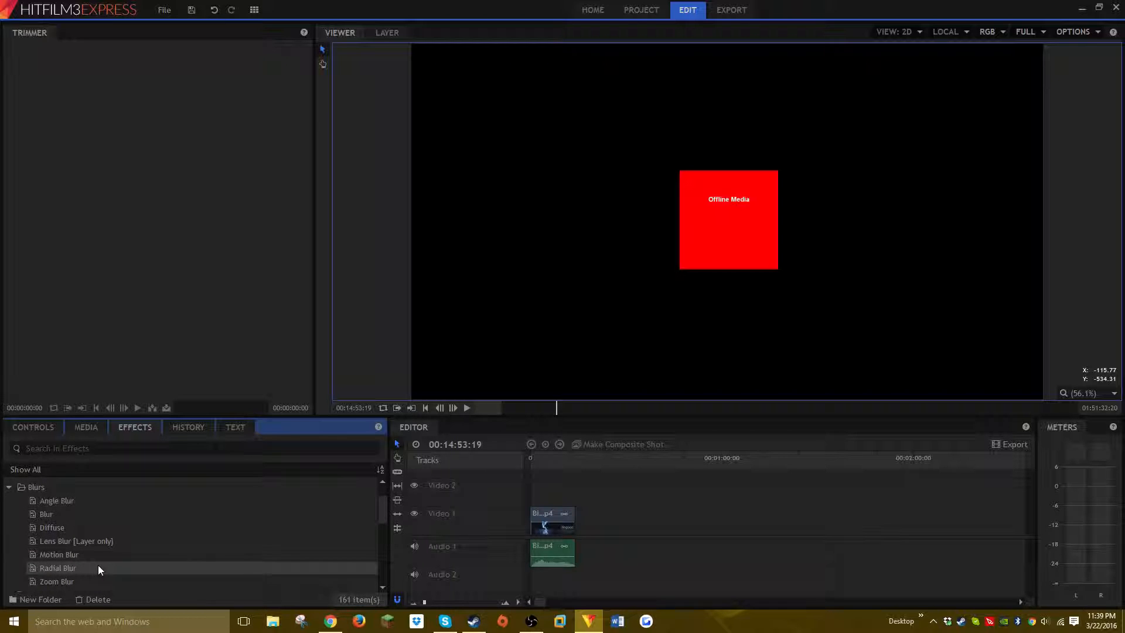
scroll(down, 3)
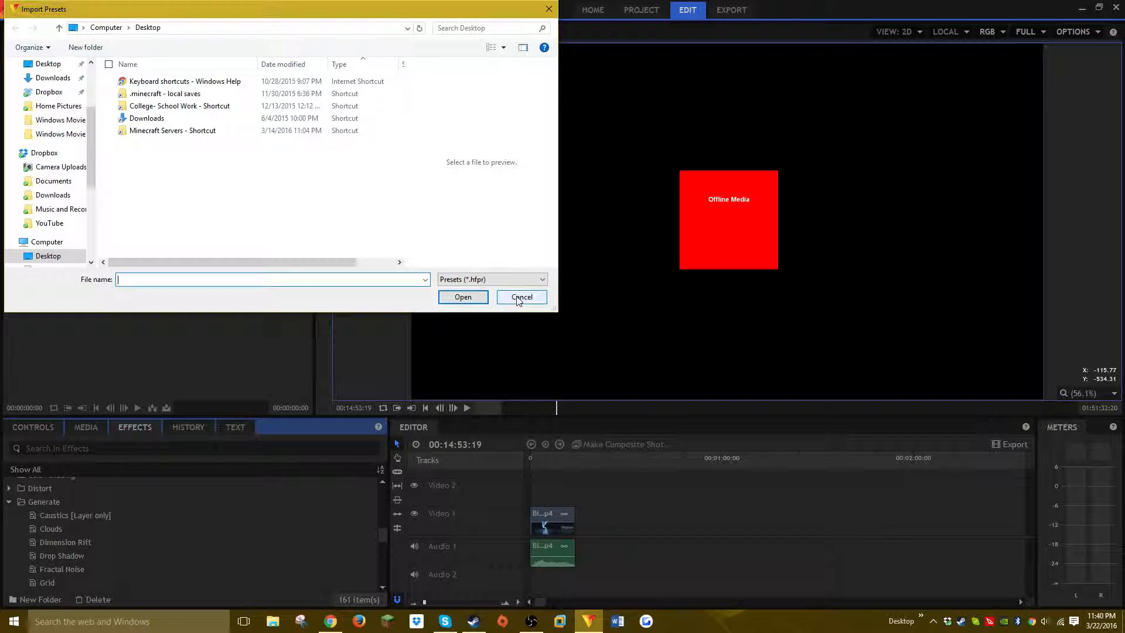
click(521, 297)
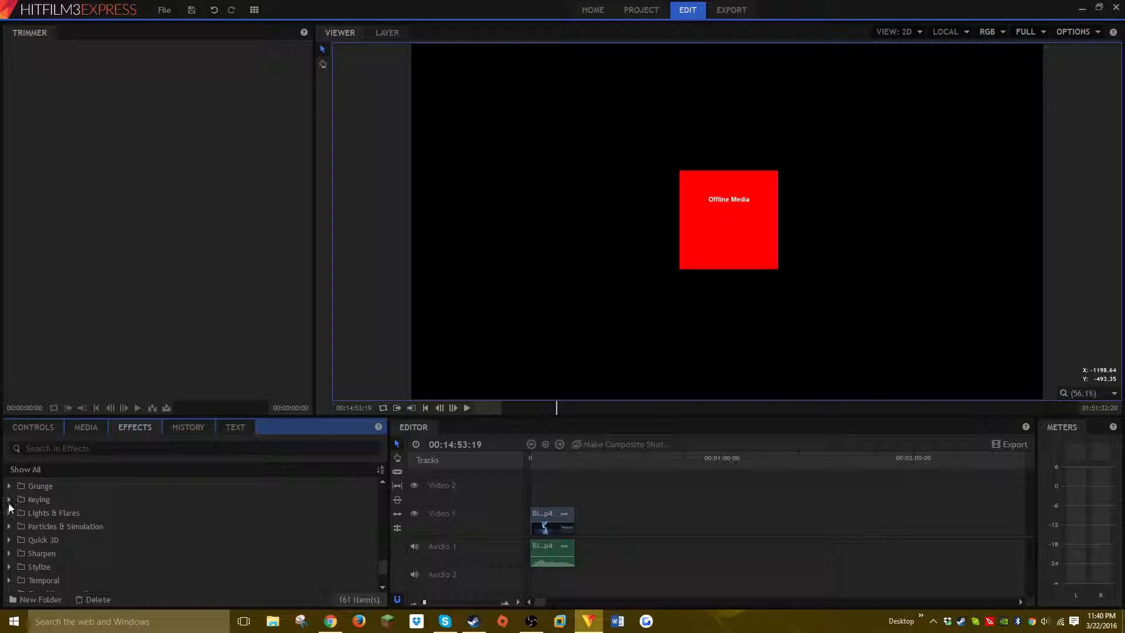
- Expand the Keying effects and scroll the library down to Presets
click(10, 499)
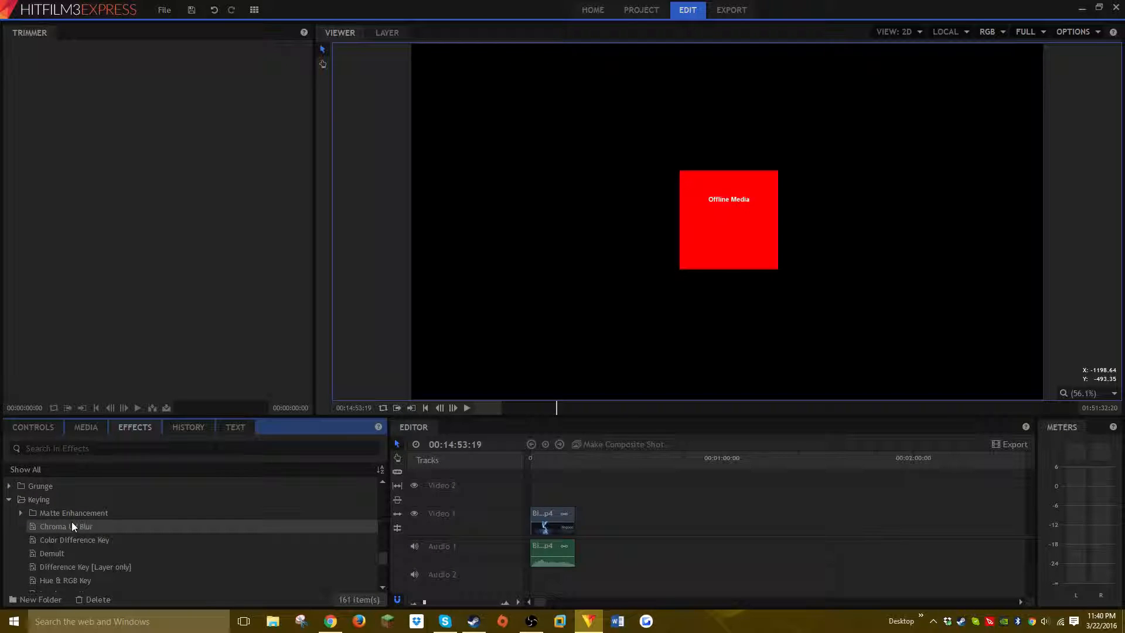
scroll(down, 3)
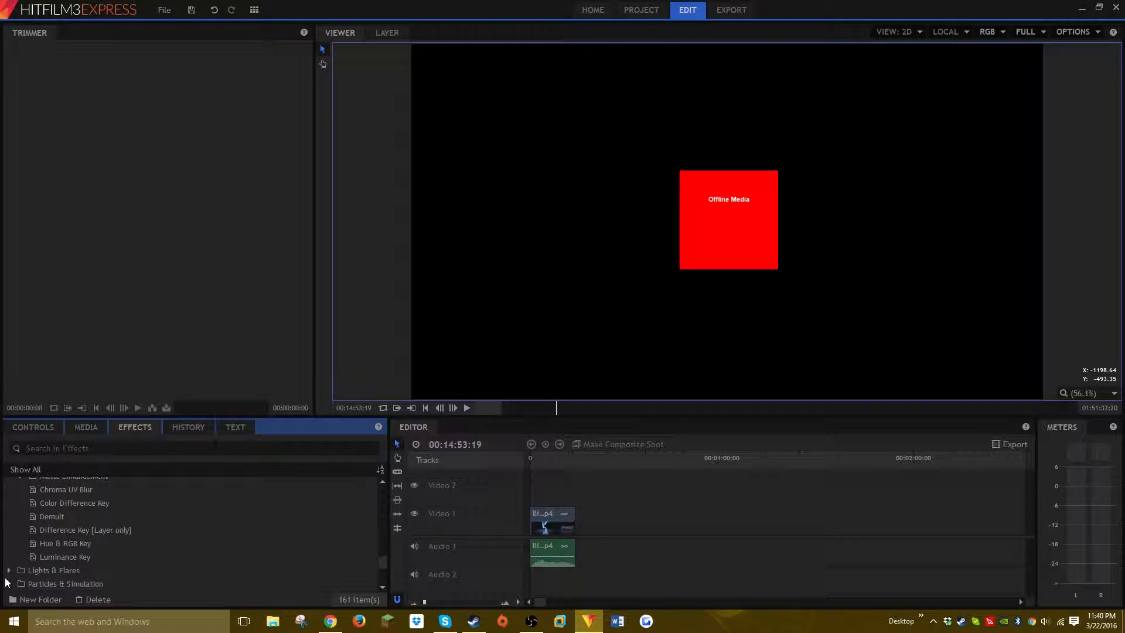
scroll(down, 3)
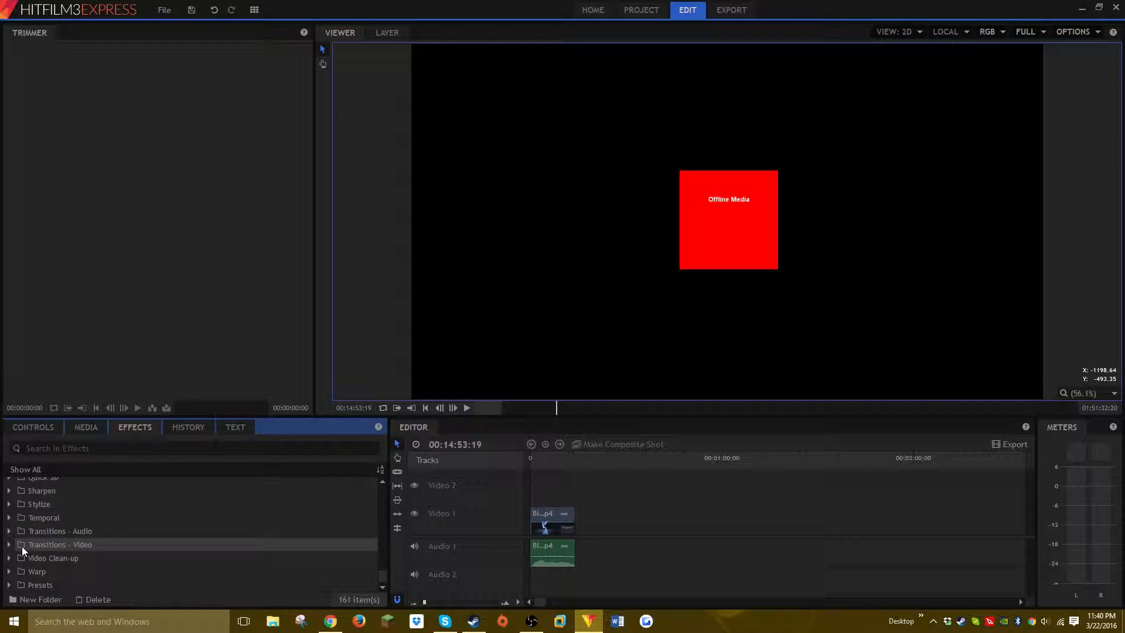
click(38, 500)
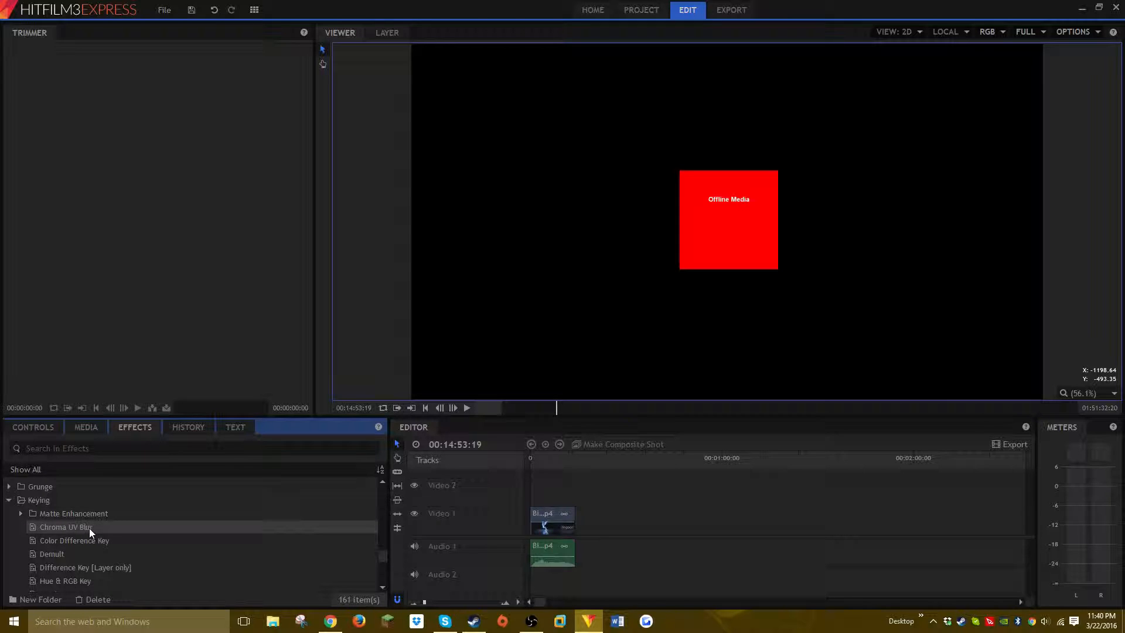
mouse_move(534, 463)
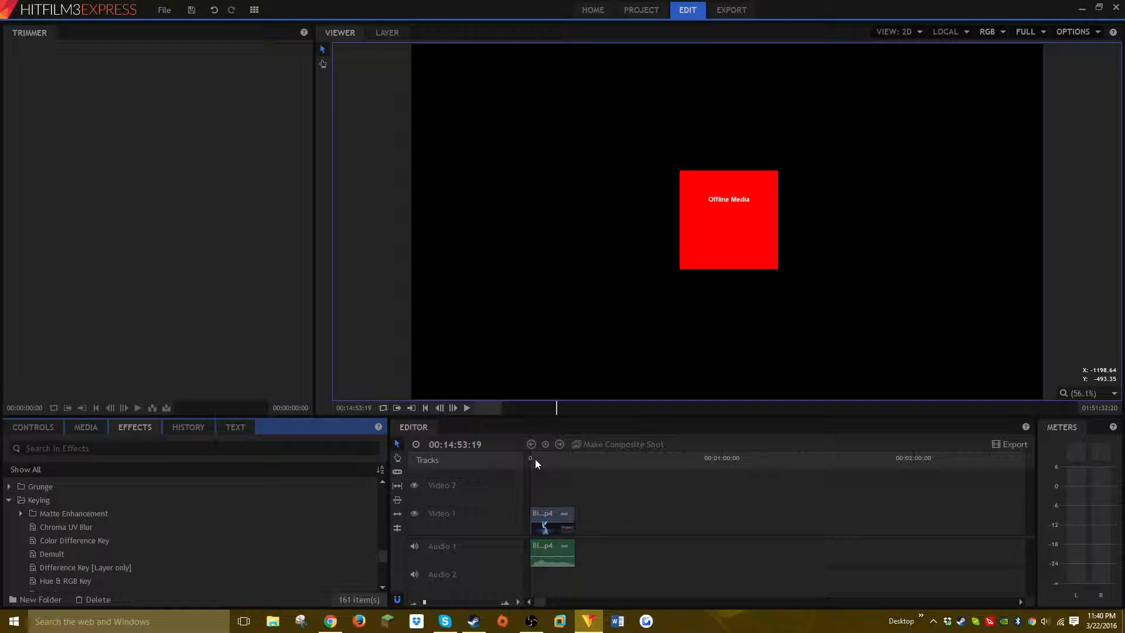
scroll(down, 3)
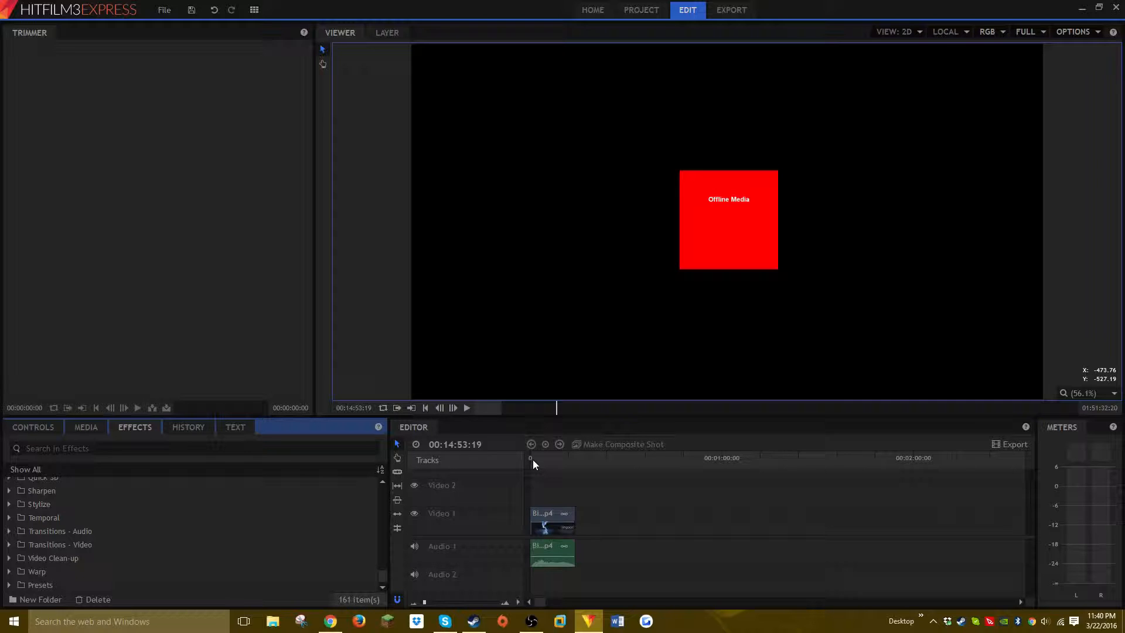
mouse_move(597, 544)
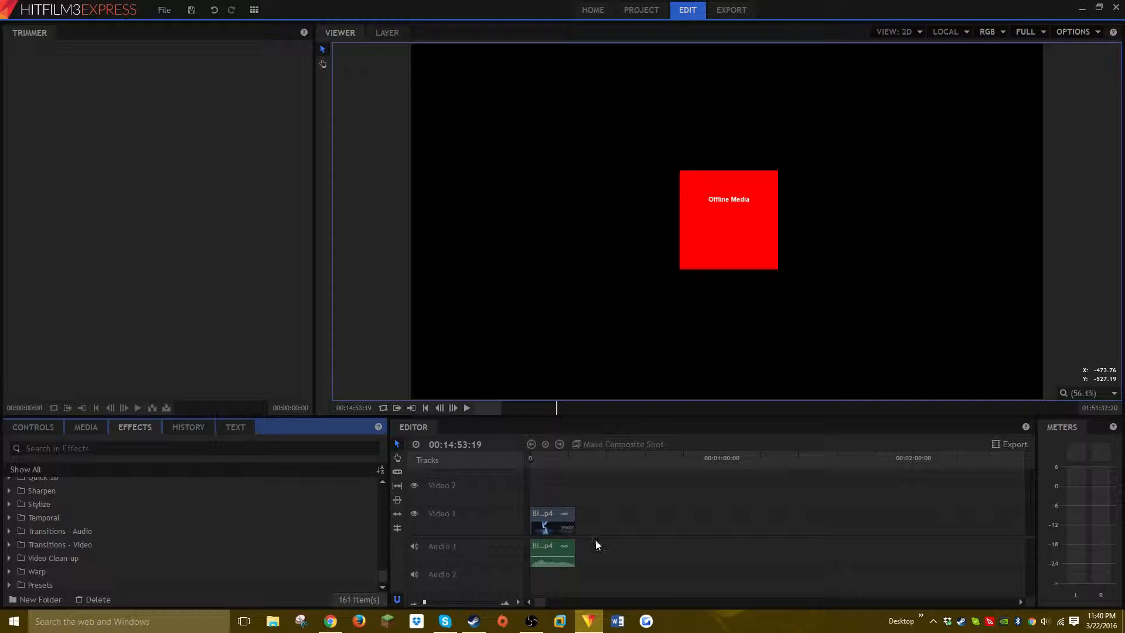
- Load the intro clip into the viewer and play its lightning logo animation
click(552, 553)
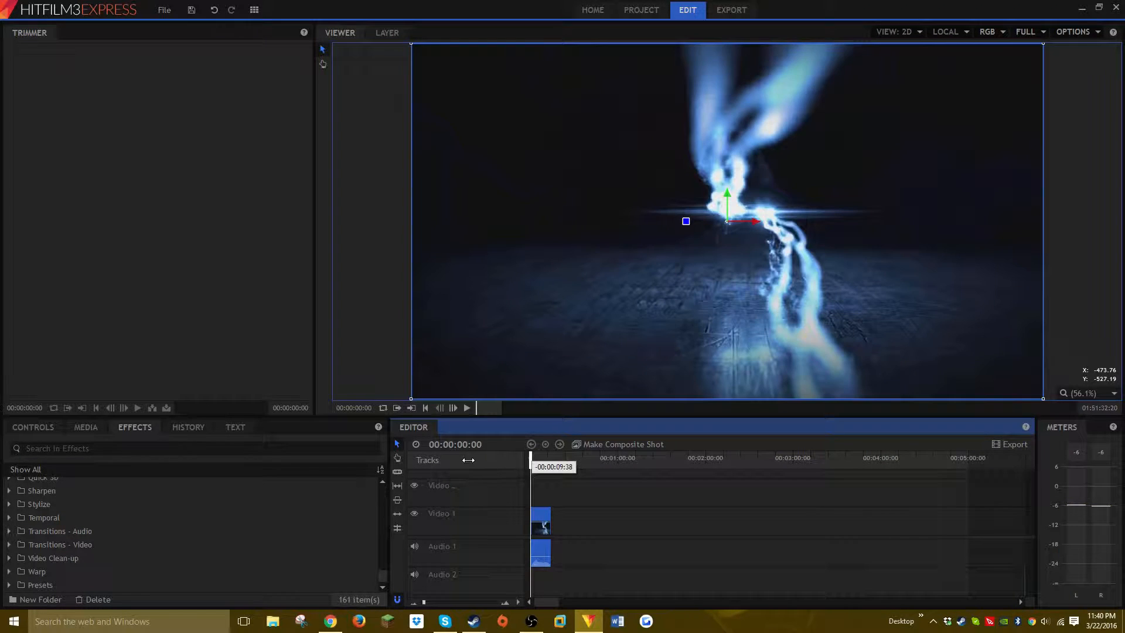
click(464, 408)
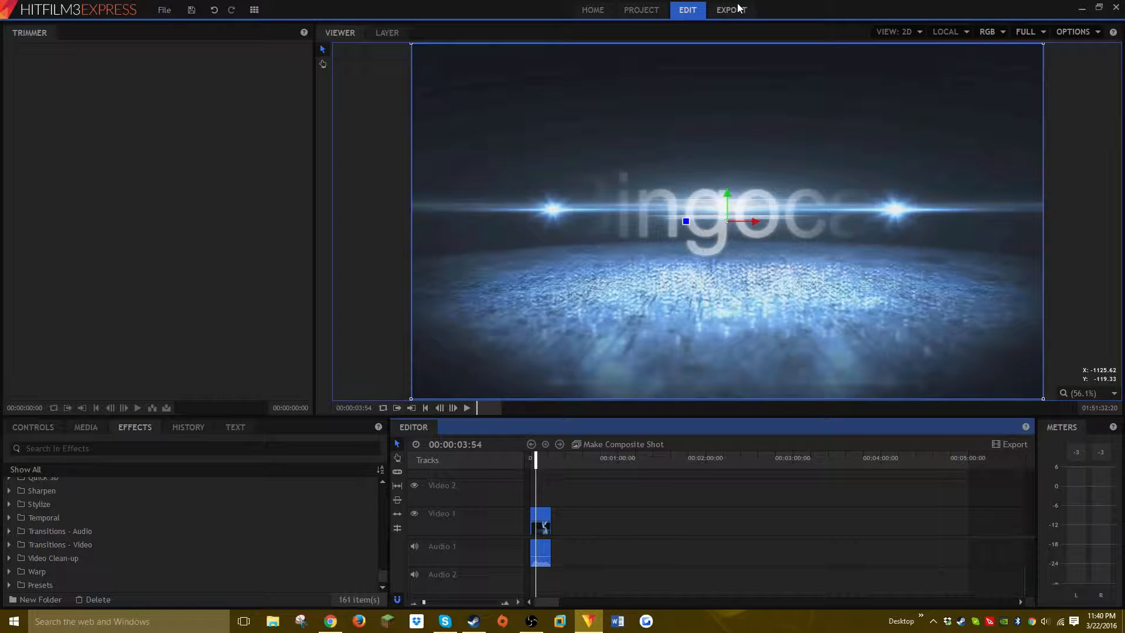
- Browse the Image Sequence and H.264 export options on the Export screen
click(731, 9)
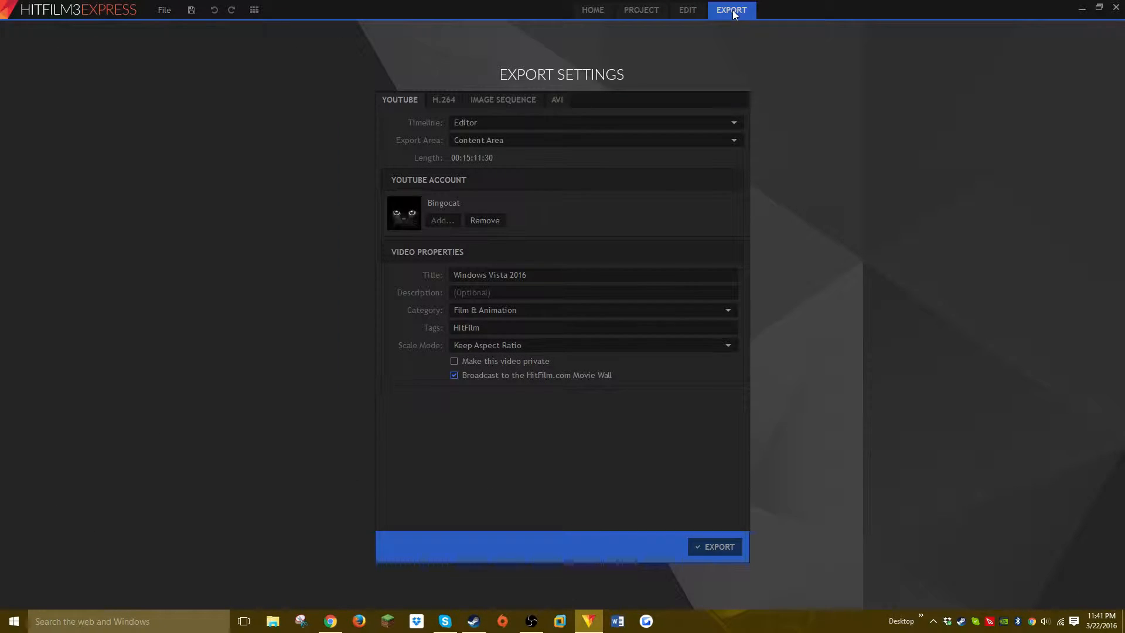
mouse_move(564, 89)
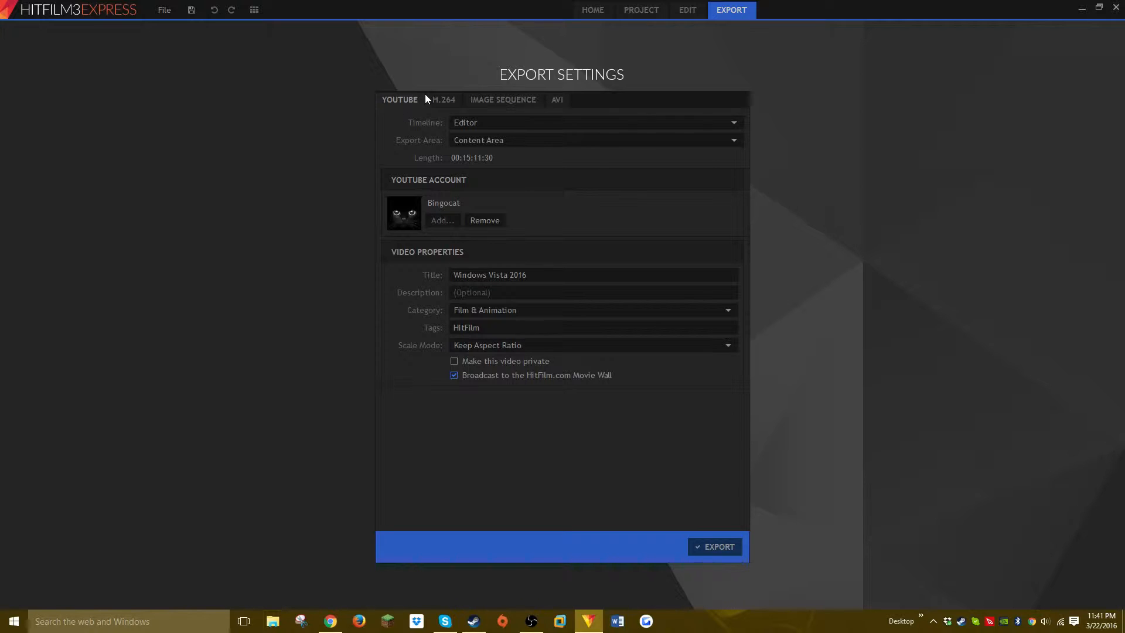
mouse_move(572, 105)
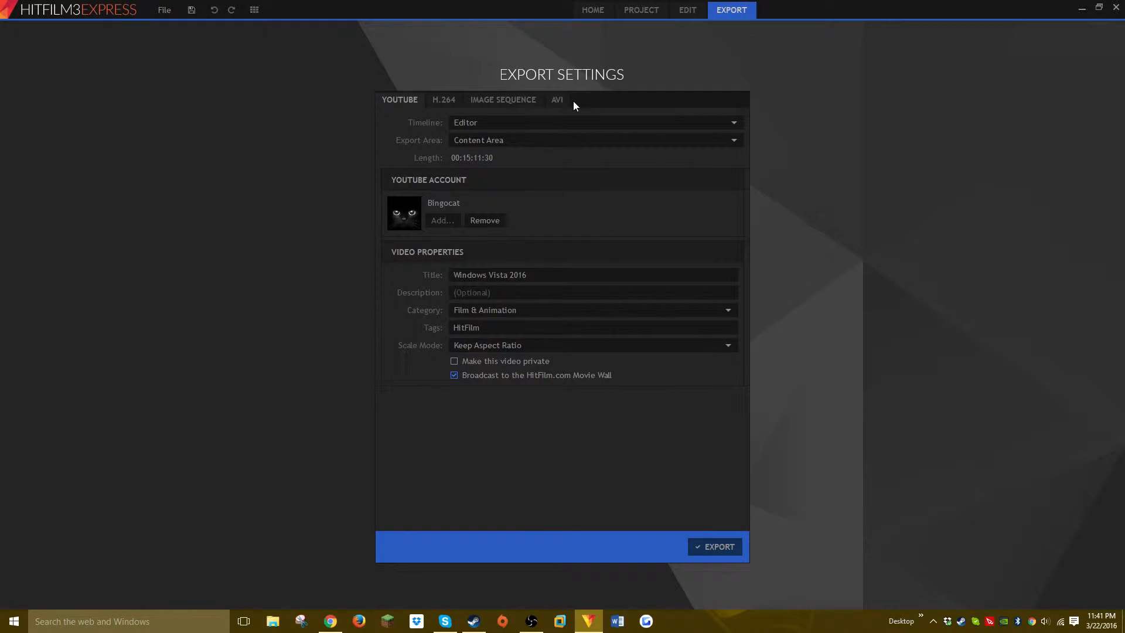
click(502, 99)
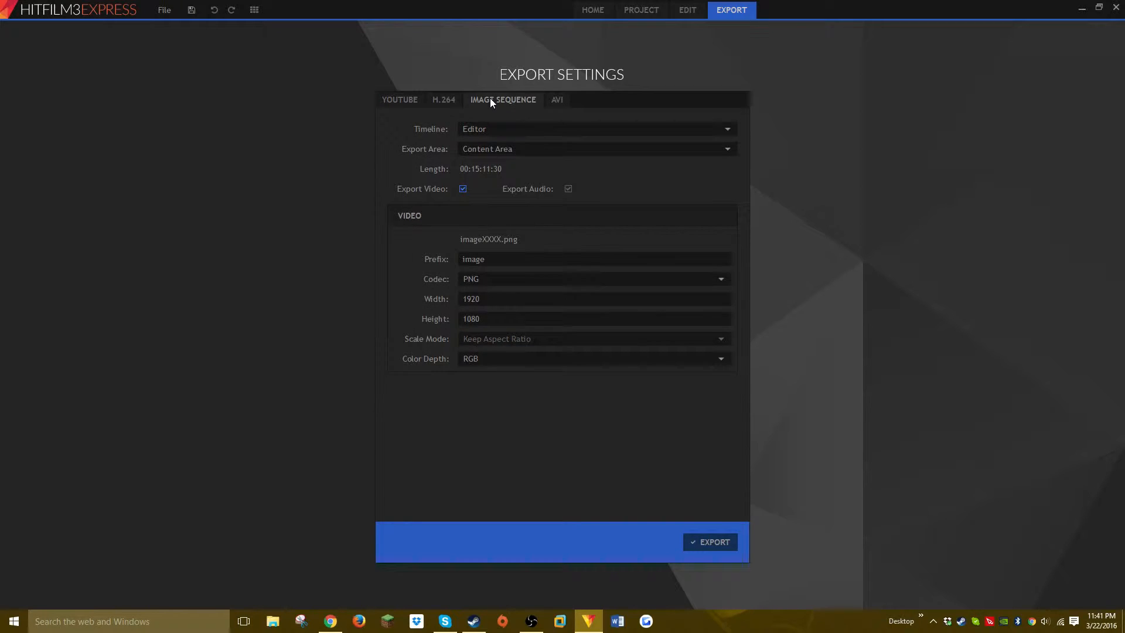
click(443, 99)
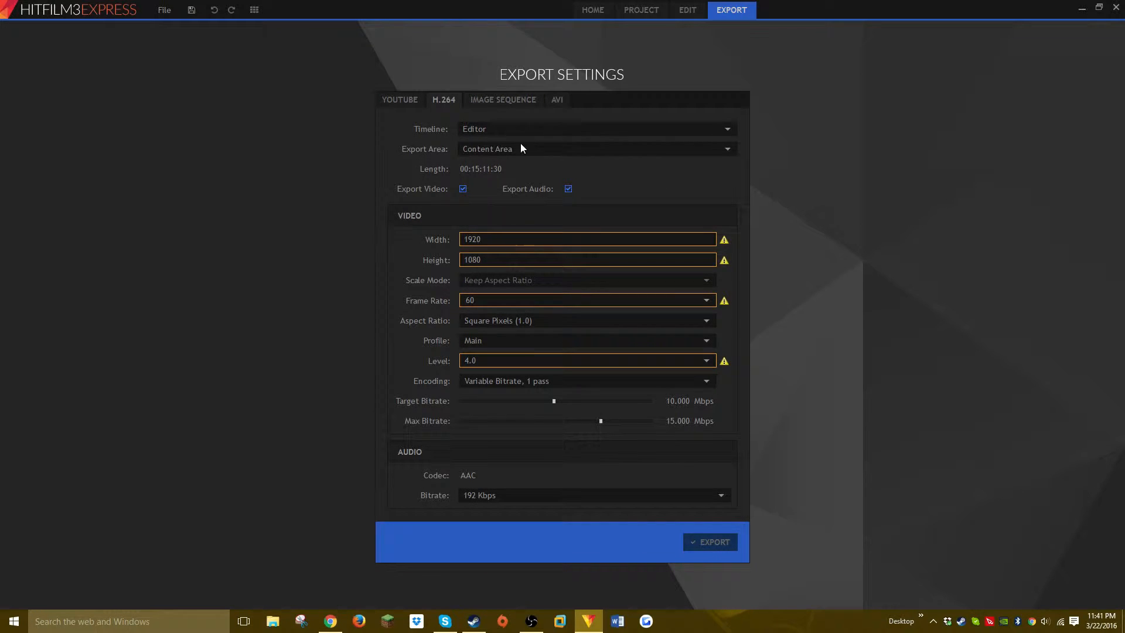
mouse_move(434, 111)
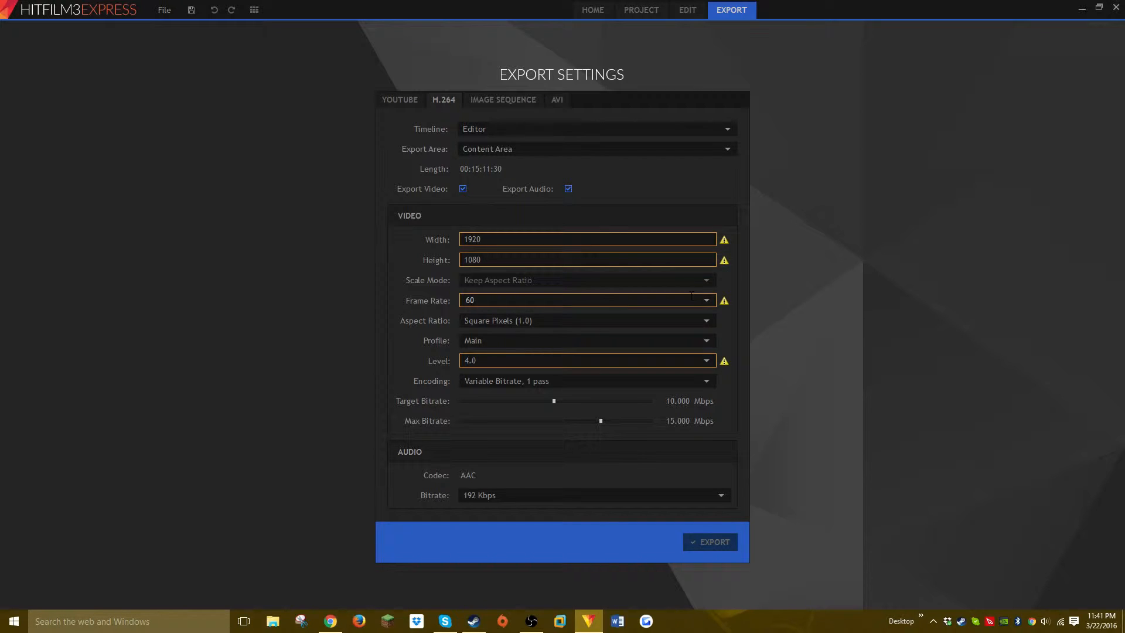
- Change the H.264 export frame rate from 60 to 30 and save the project
click(707, 300)
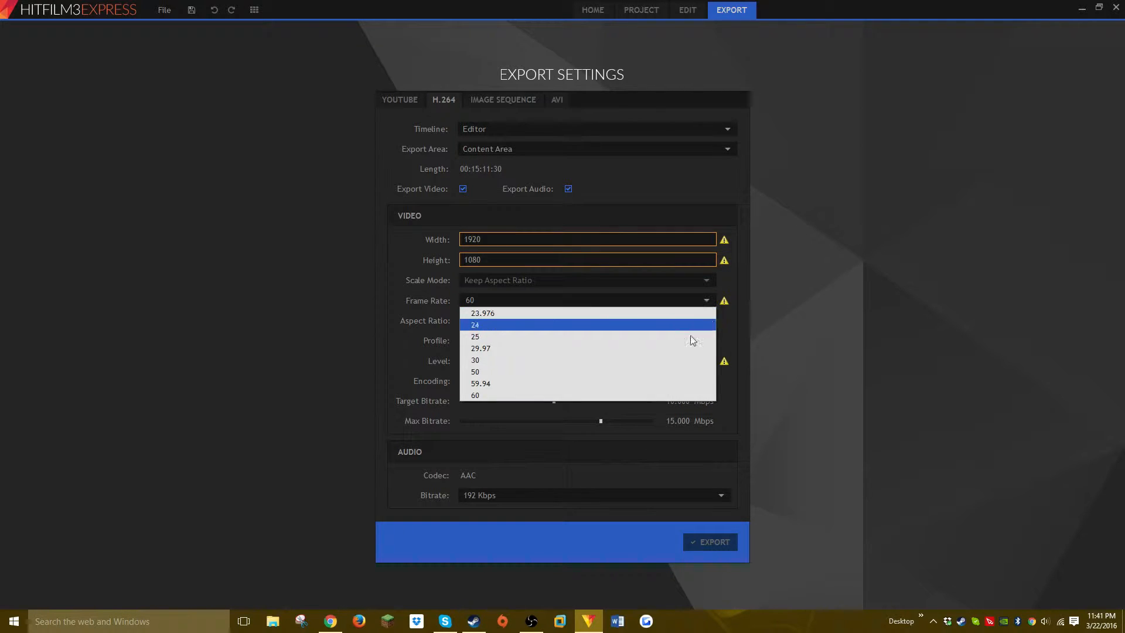
click(475, 359)
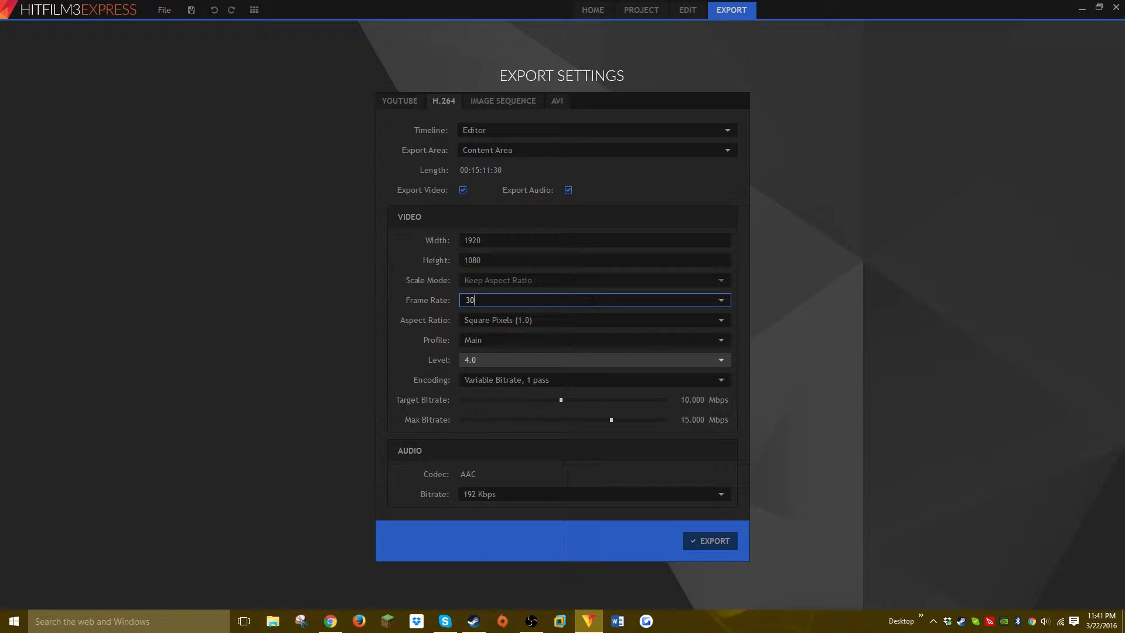
mouse_move(550, 207)
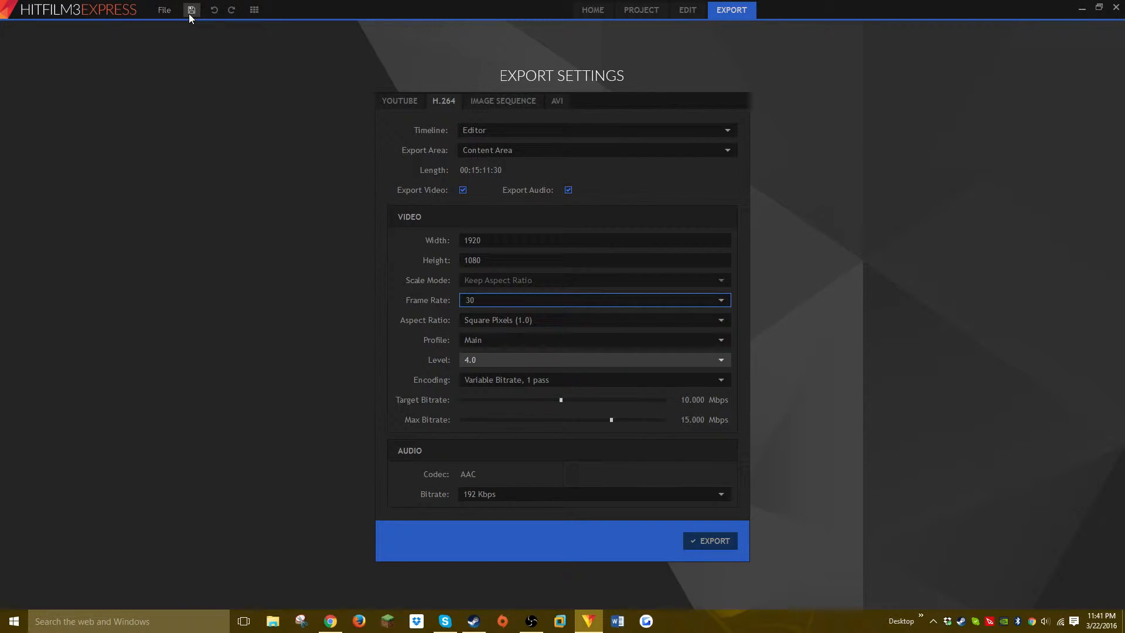
click(164, 9)
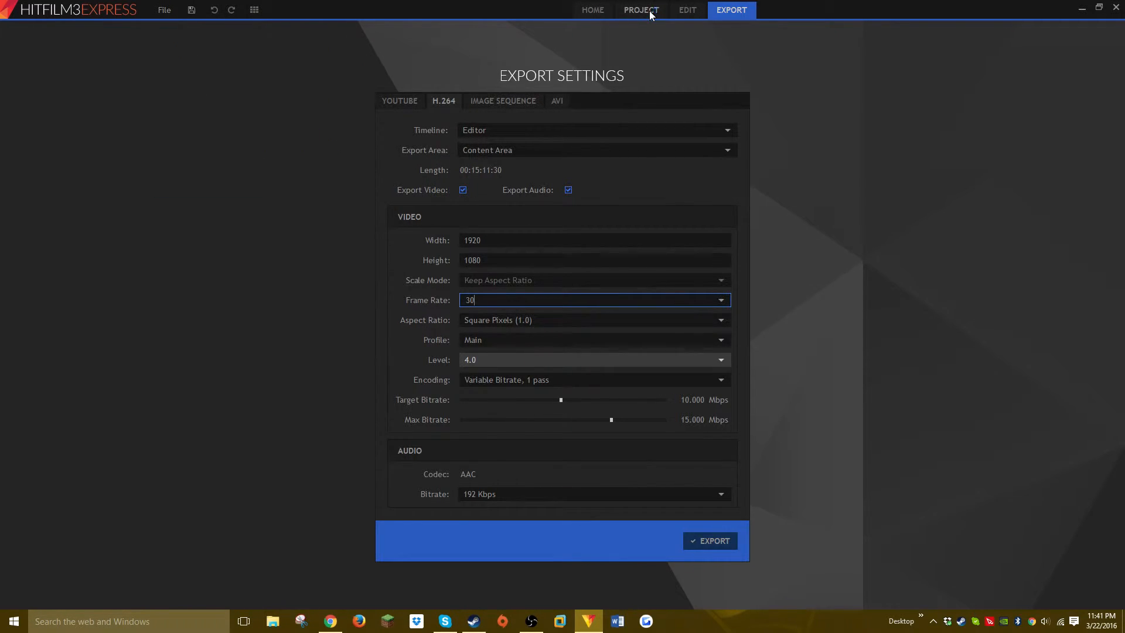
- Return to editing, view the Controls and Text tabs, then show 1920×1080, 60 fps Project Settings
click(687, 9)
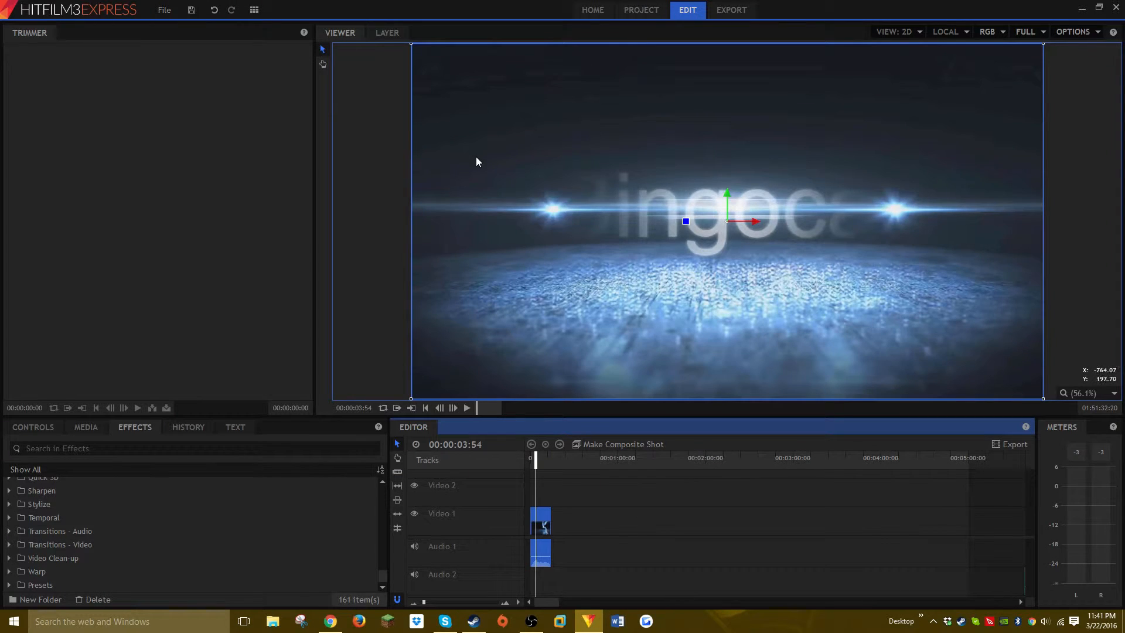
click(33, 427)
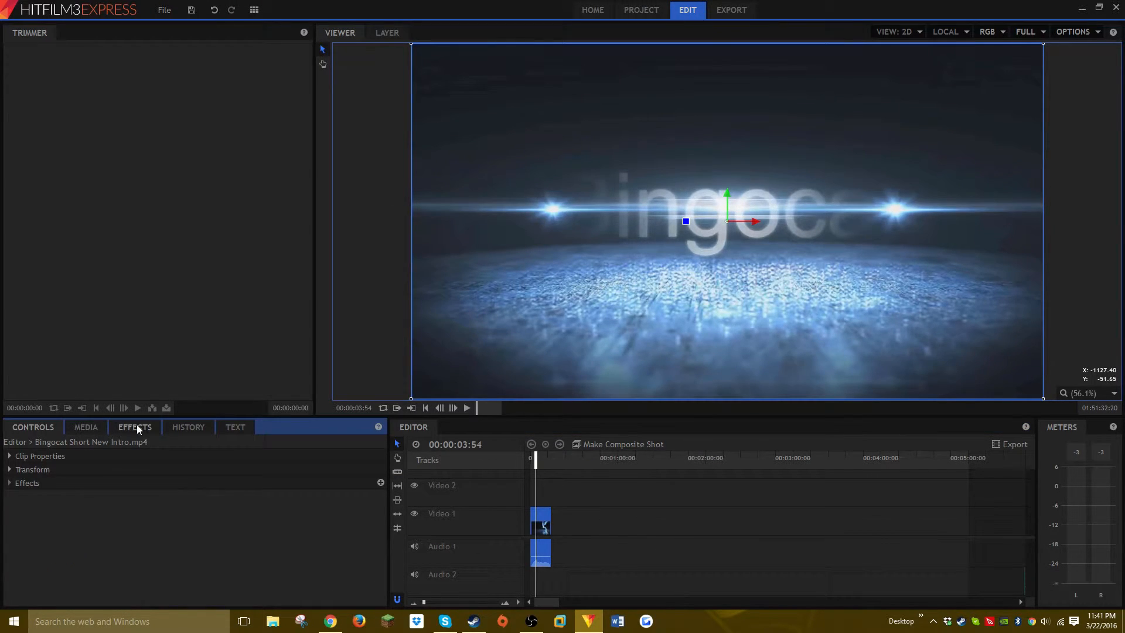
click(234, 427)
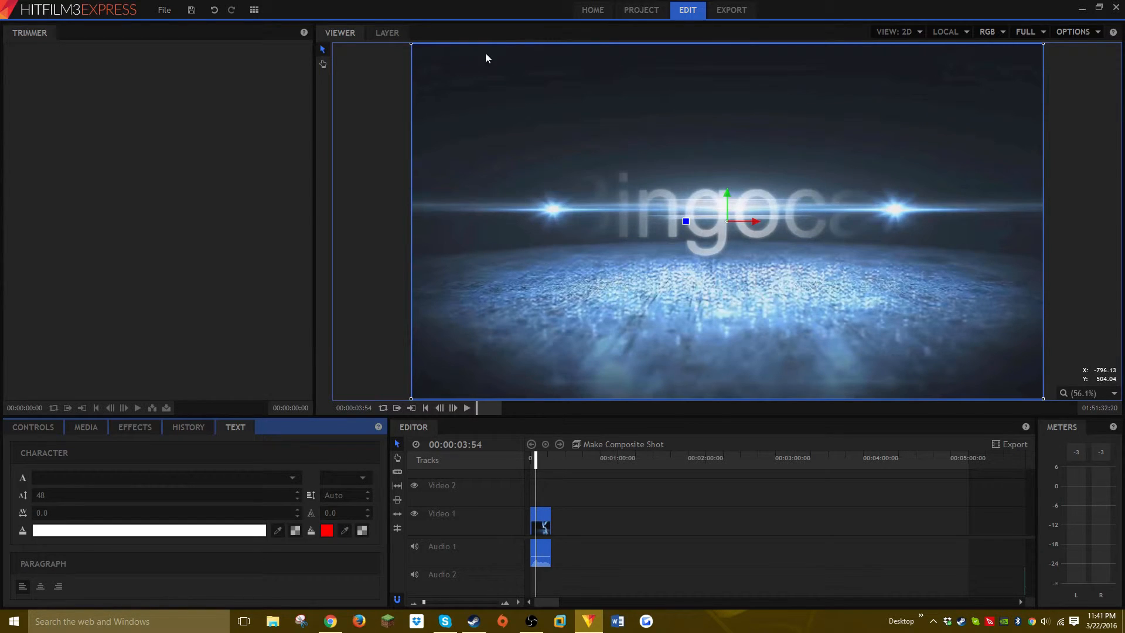
click(640, 10)
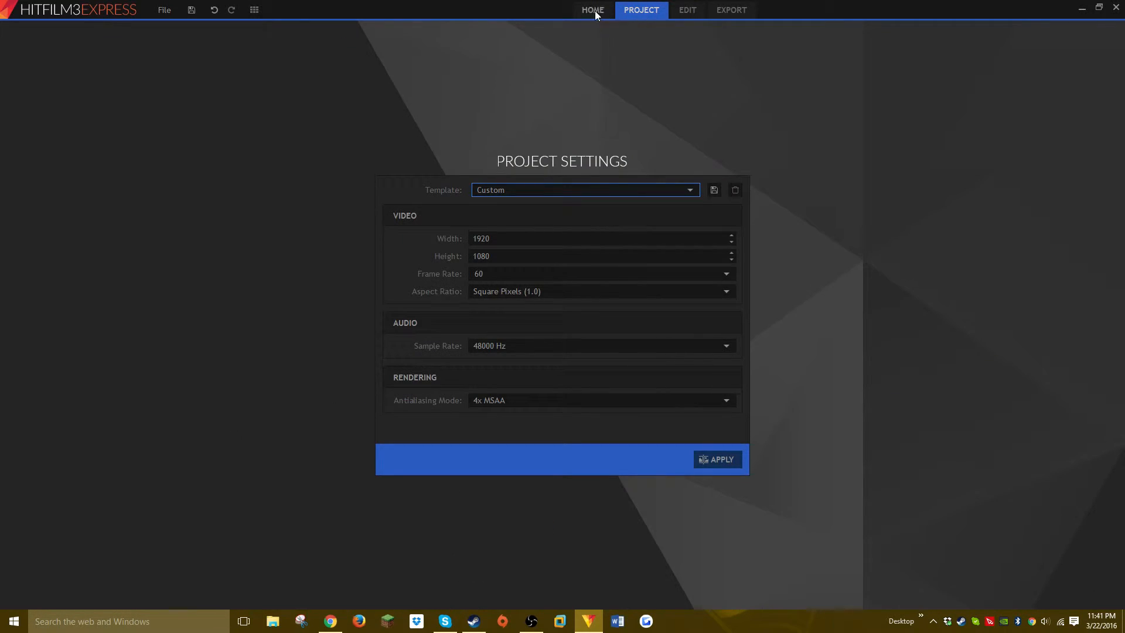
mouse_move(593, 9)
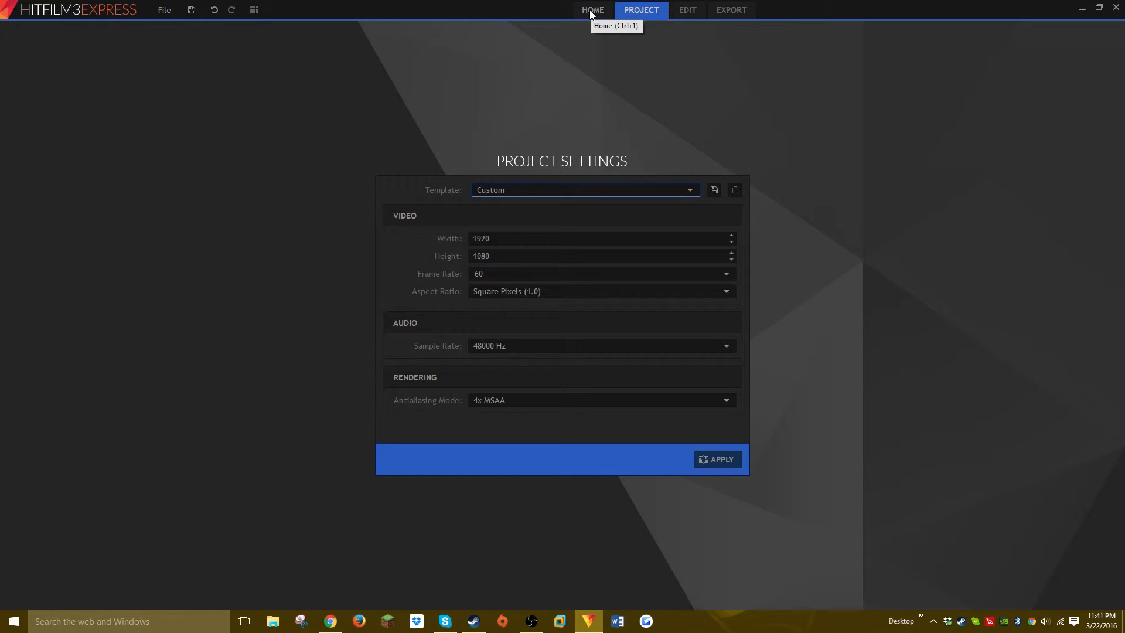